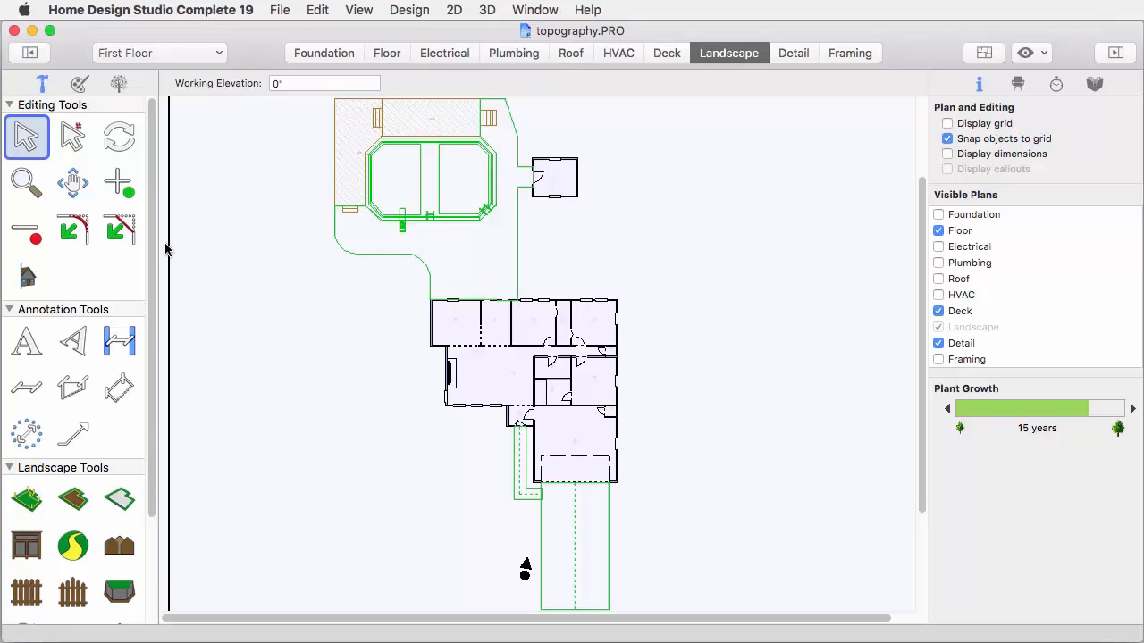
Switch to the Pan tool to reposition the house plan view
click(73, 184)
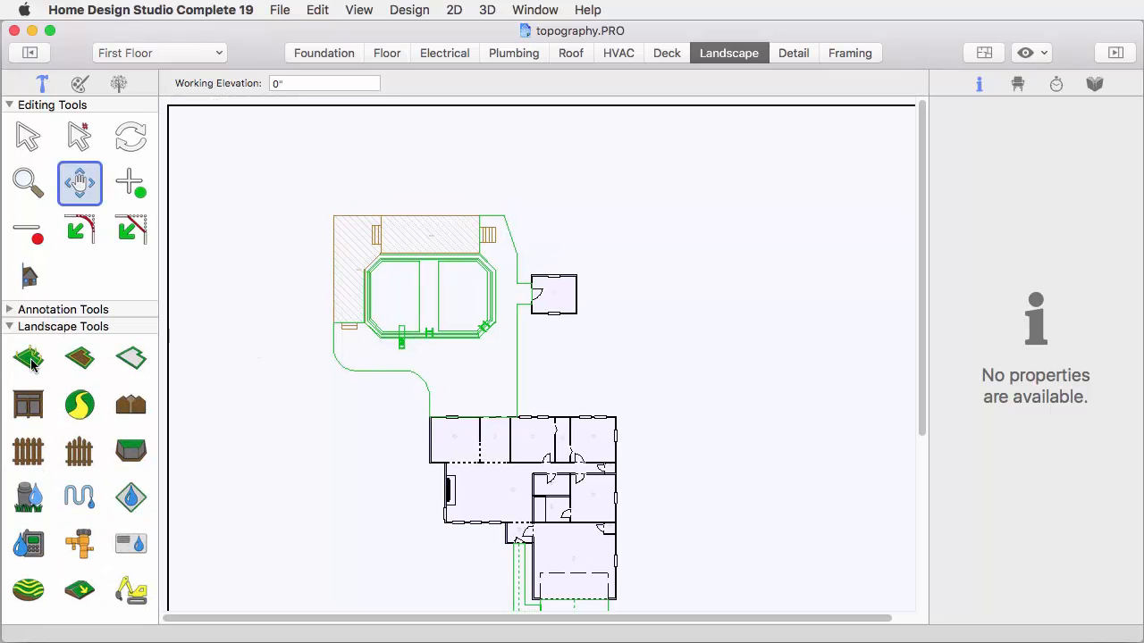
Draw privacy fence runs from the house corner around the backyard pool and shed
click(28, 451)
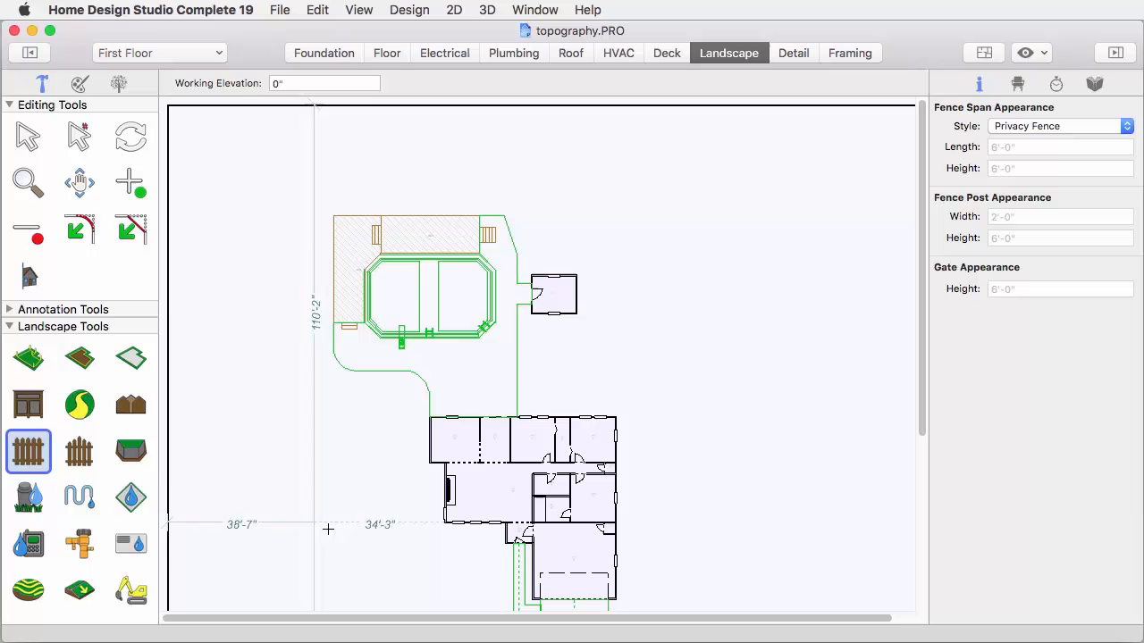
mouse_move(423, 416)
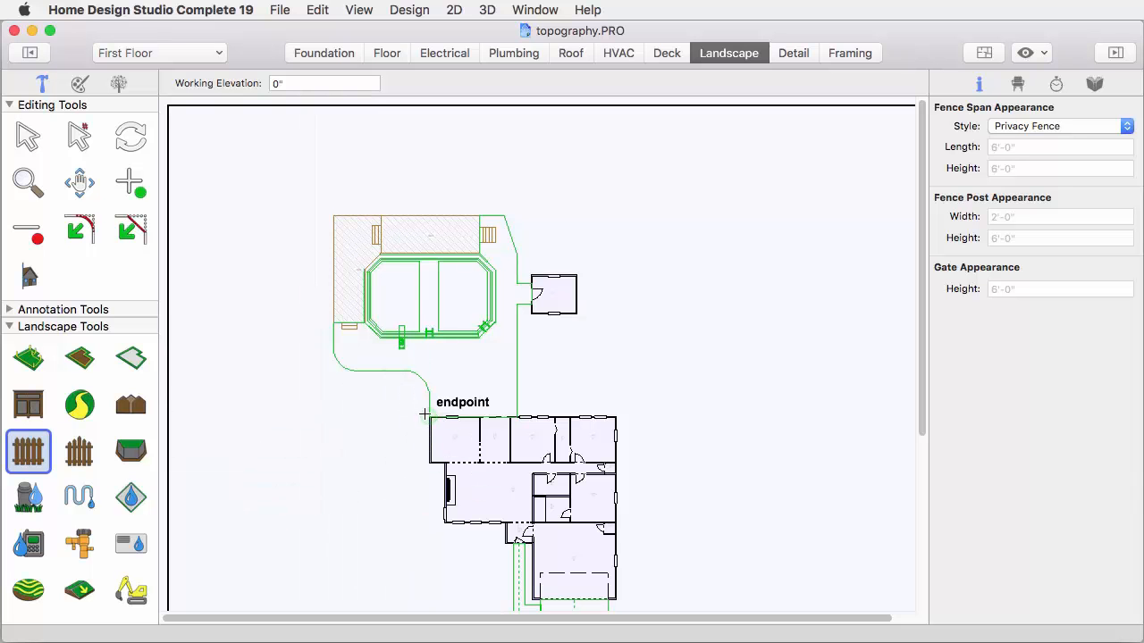
drag(433, 415, 284, 415)
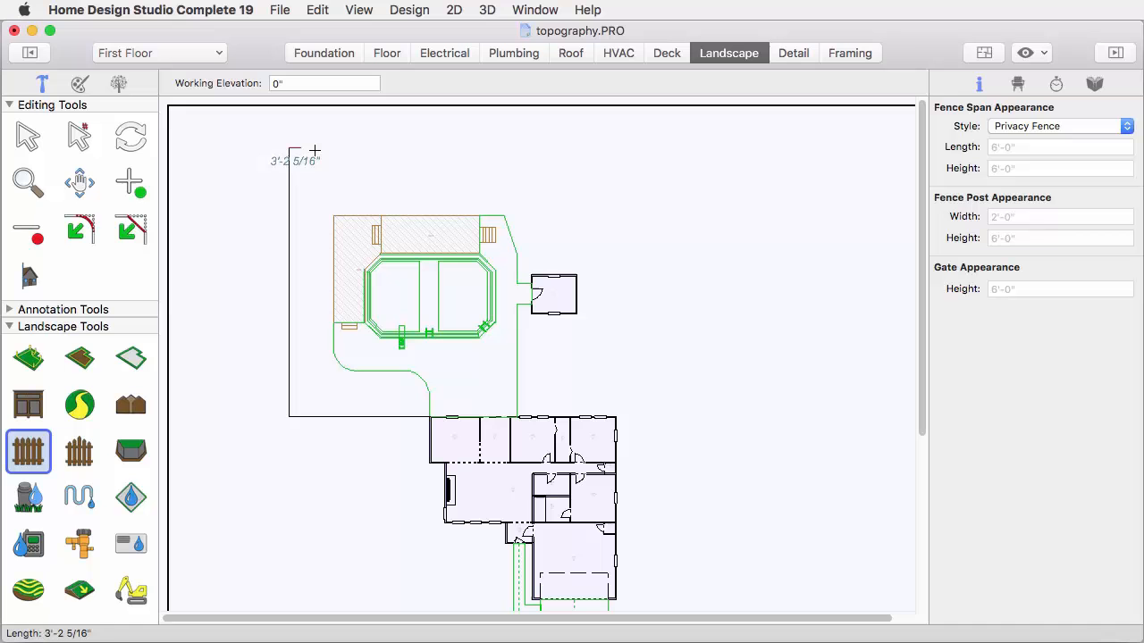
drag(313, 148, 705, 143)
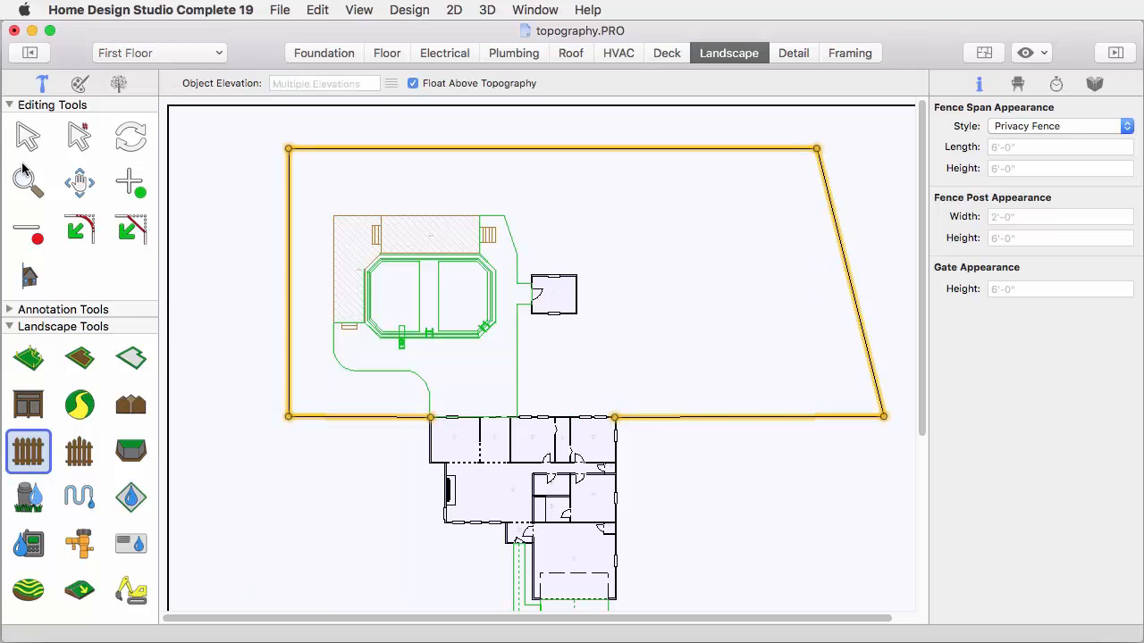
click(28, 136)
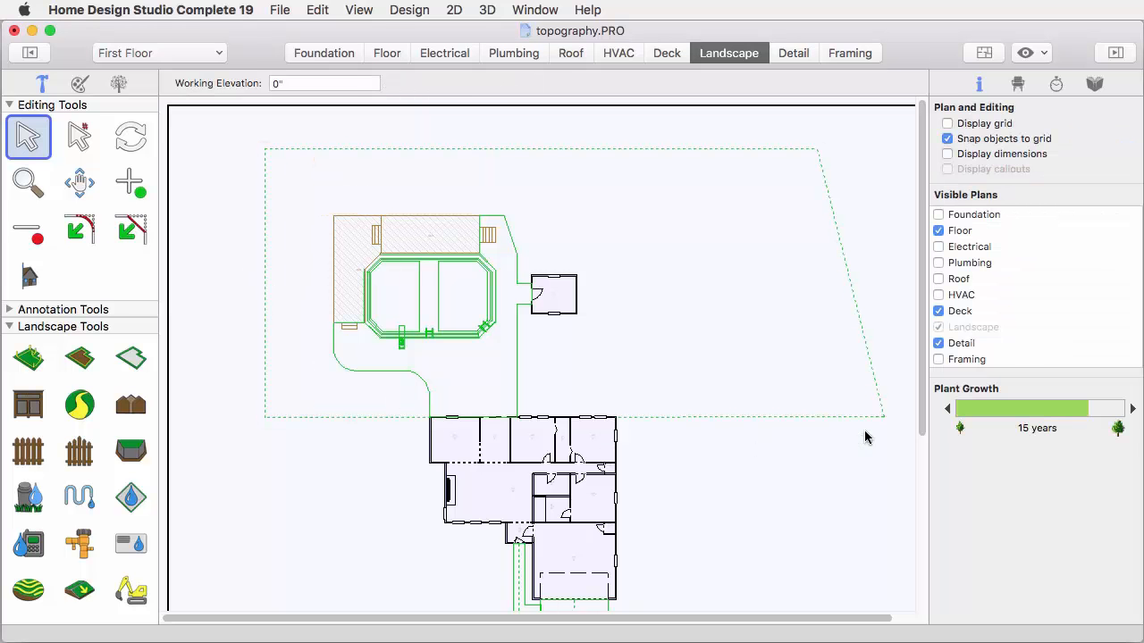
Open an aerial 3D view of the house and fenced yard, then pan the plan
click(883, 420)
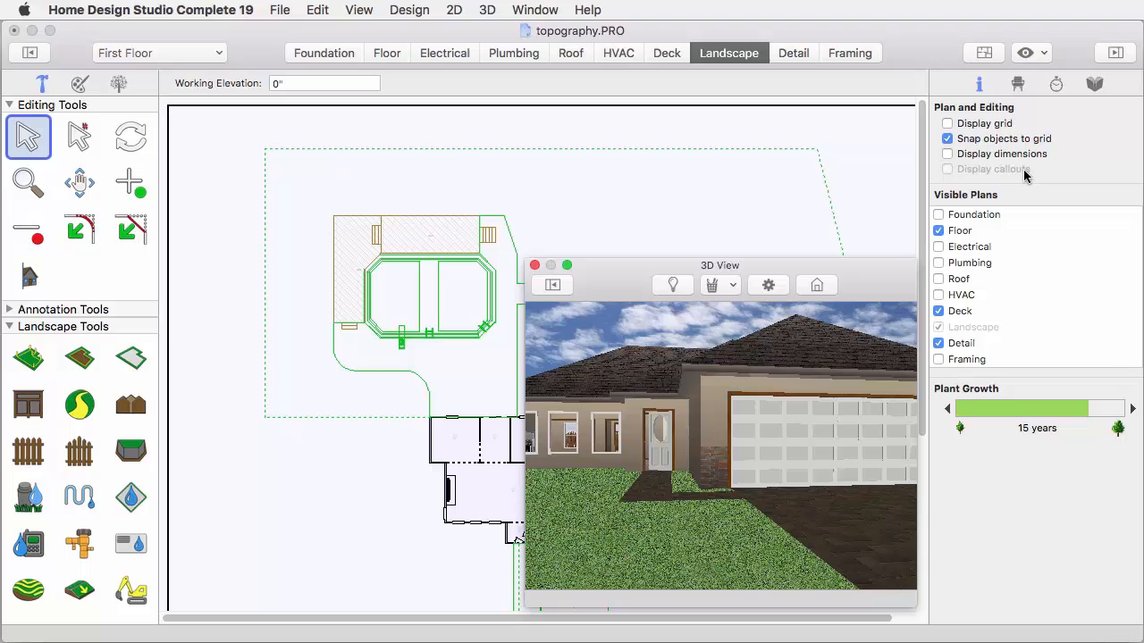
click(552, 284)
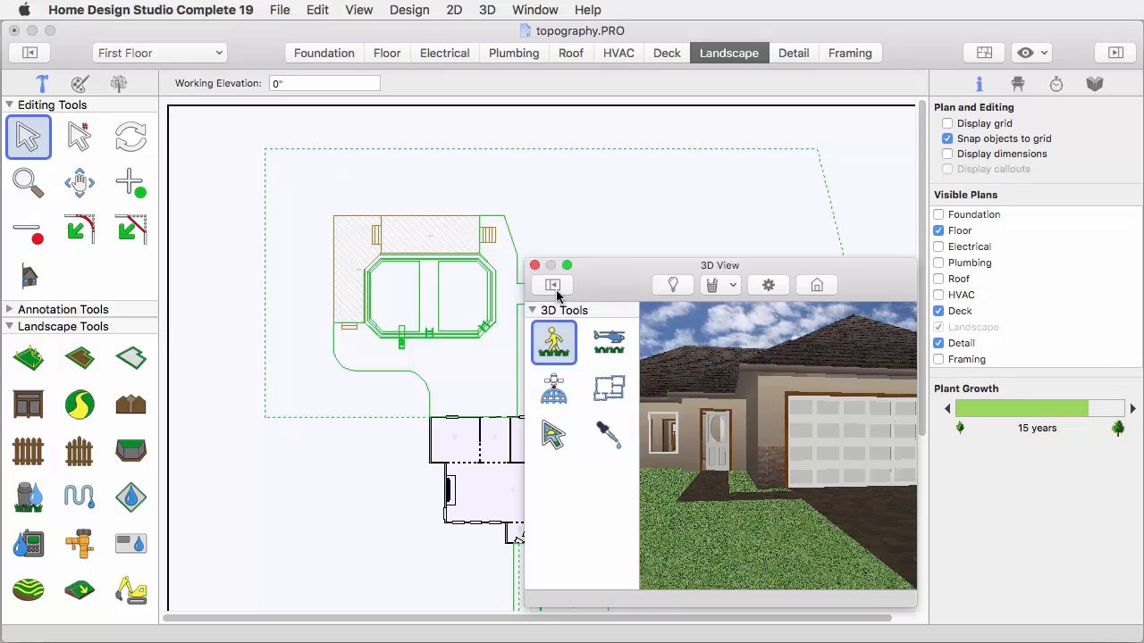
click(608, 343)
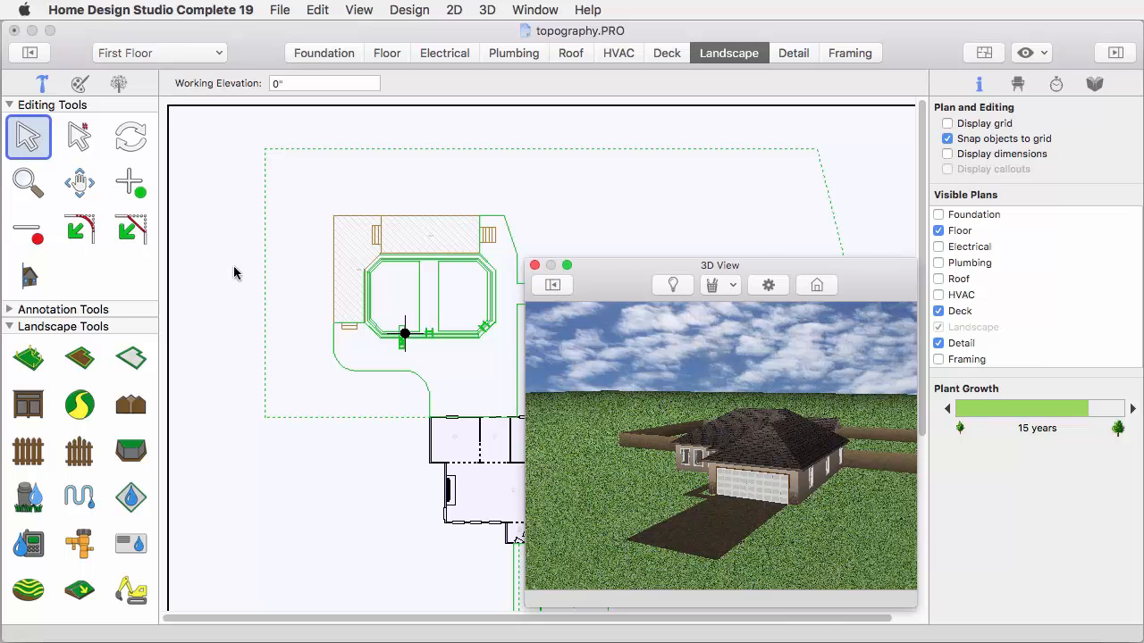
click(79, 183)
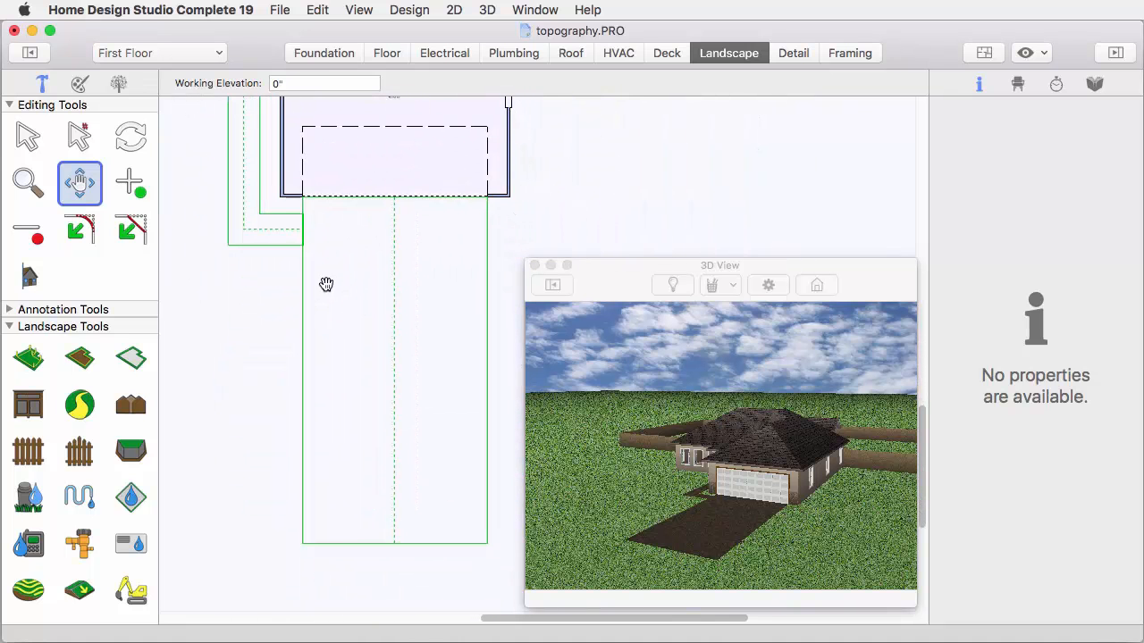
Draw a 5° downward slope line along the driveway
click(27, 136)
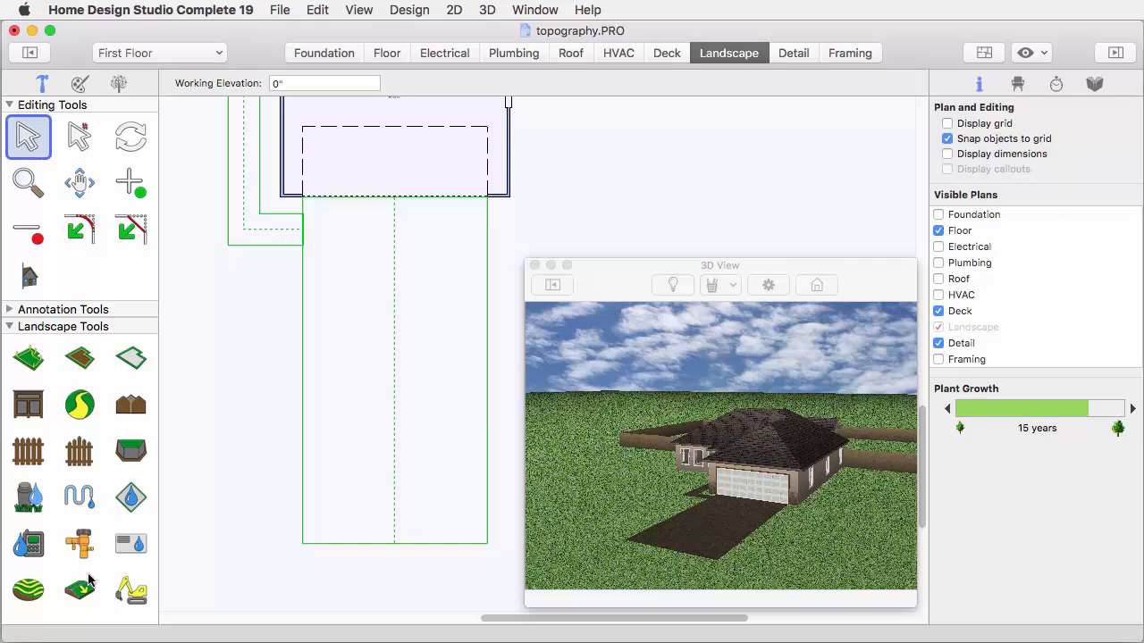
click(80, 590)
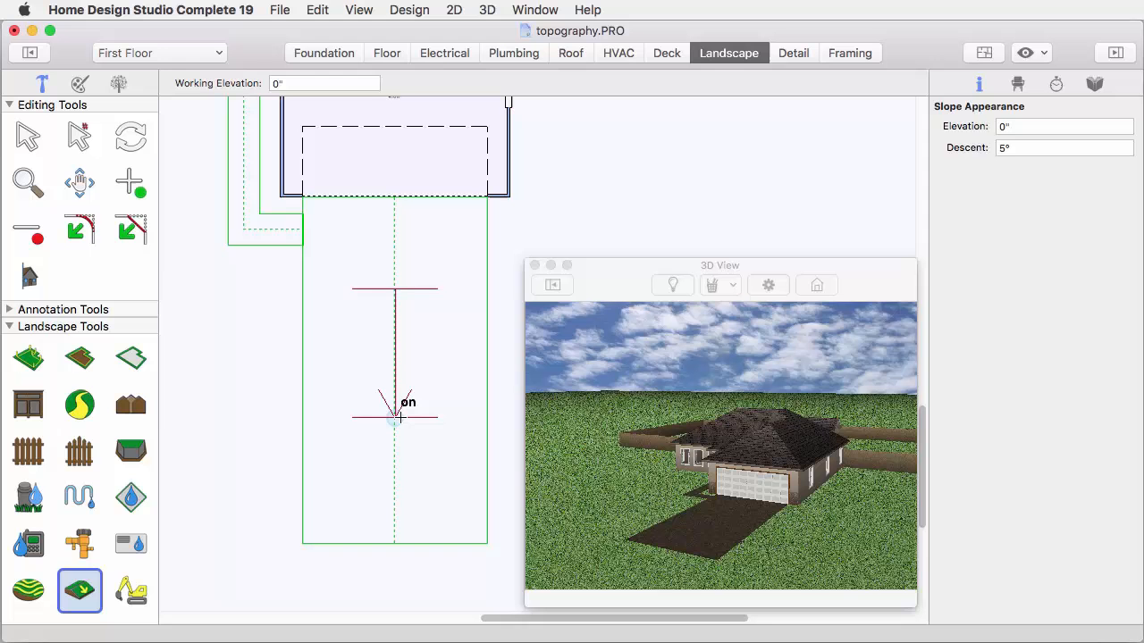
click(27, 136)
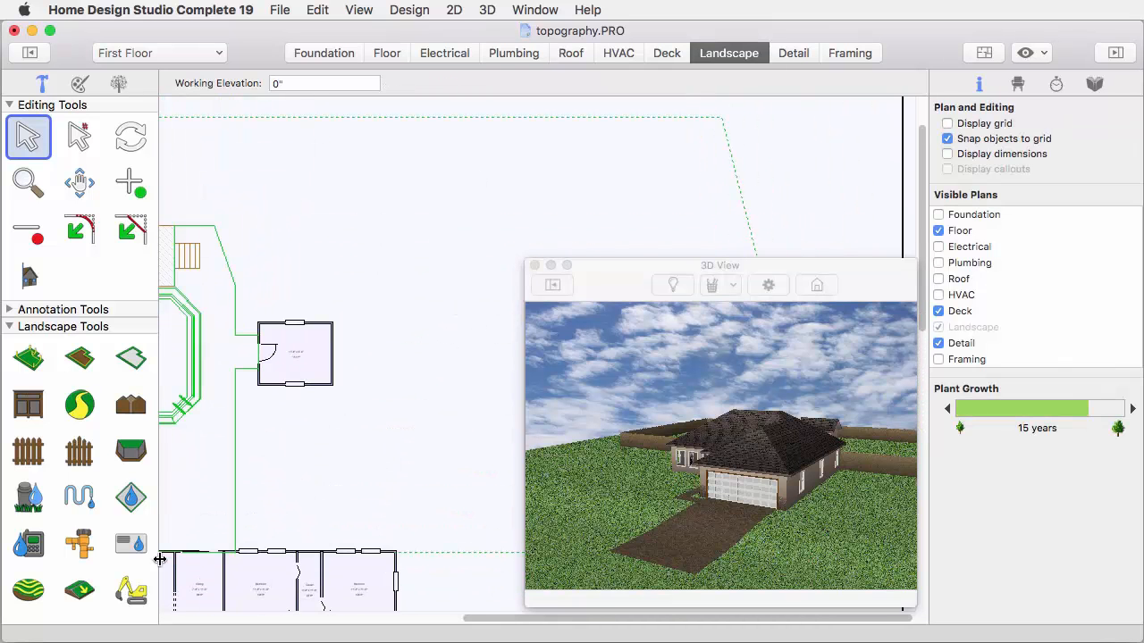
Draw a second 5° slope section on the lawn beside the house
click(78, 590)
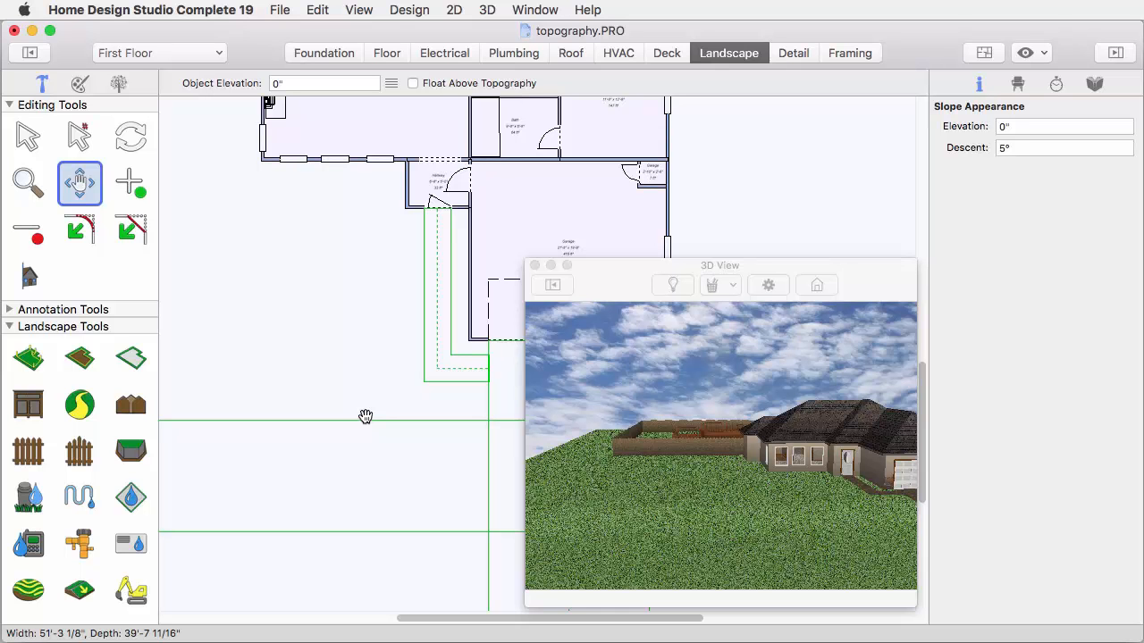
Draw a circular elevation contour about 15 feet across, left of the walkway
click(27, 136)
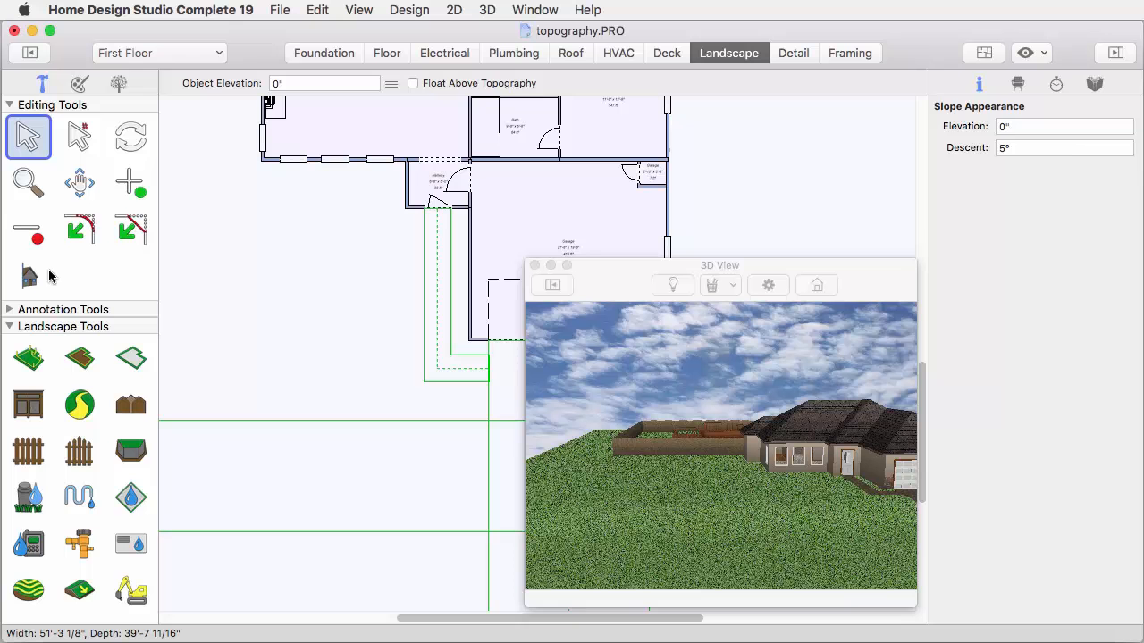
click(28, 590)
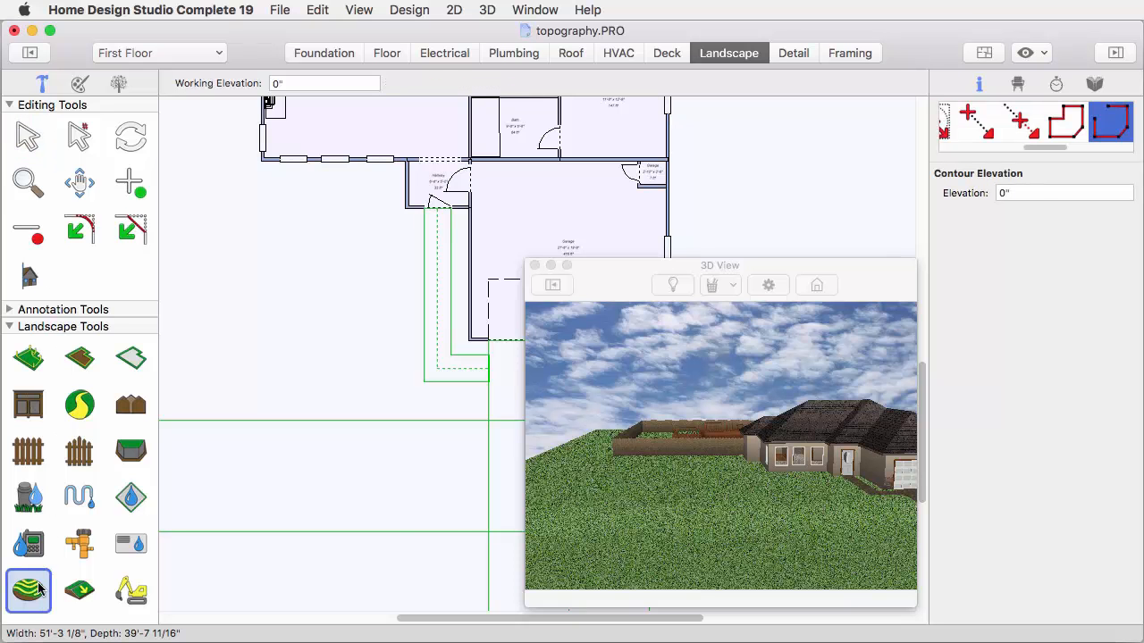
mouse_move(1054, 148)
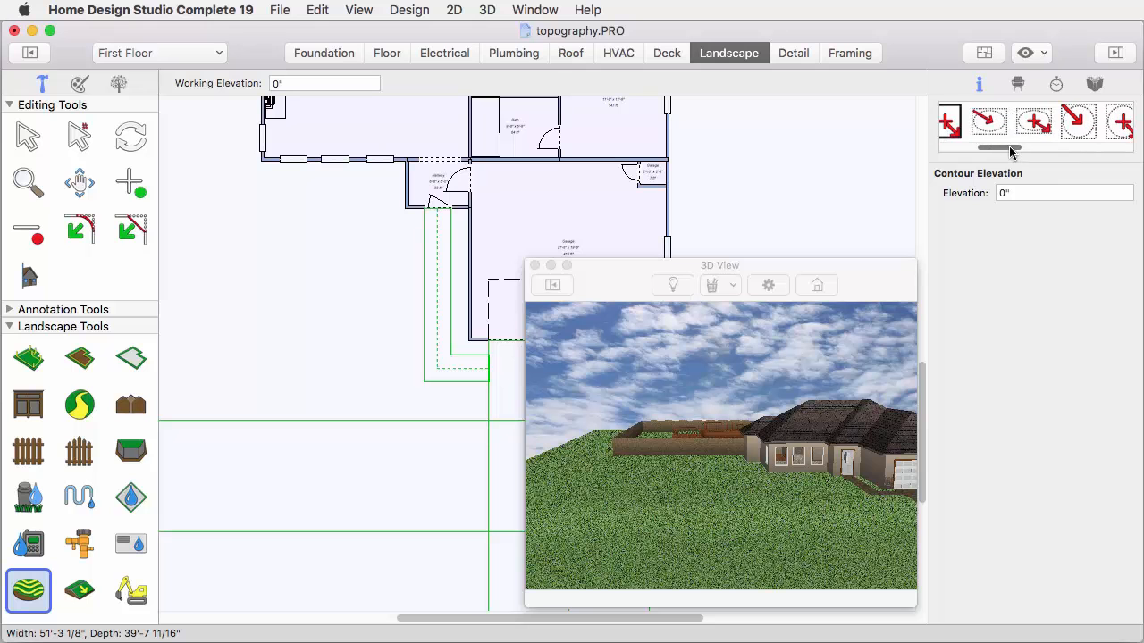
click(987, 121)
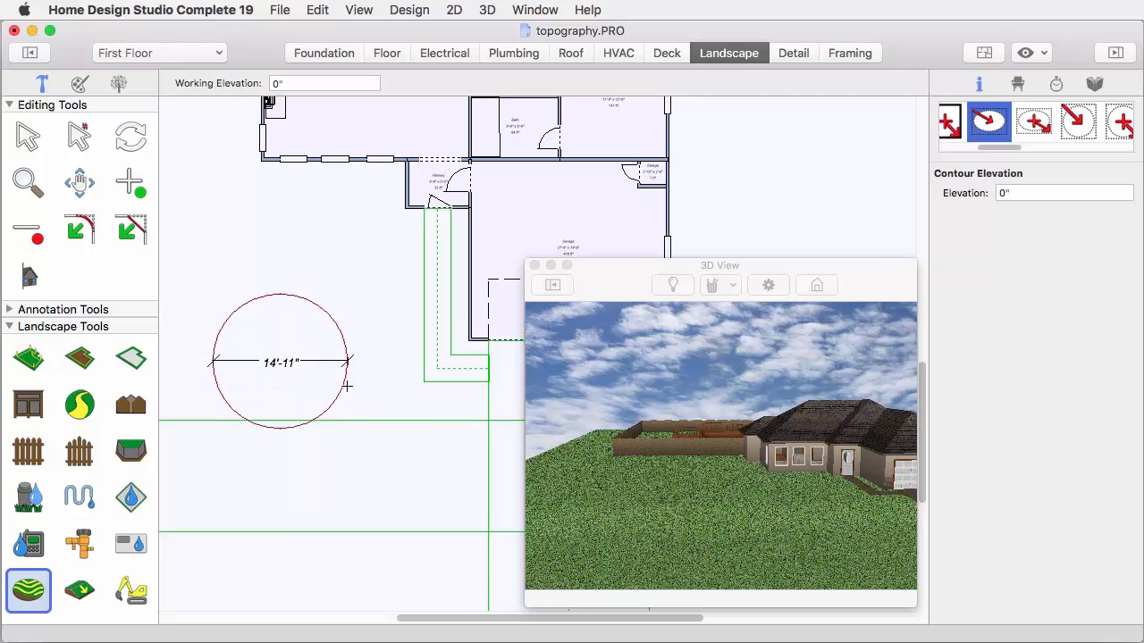
drag(348, 386, 333, 382)
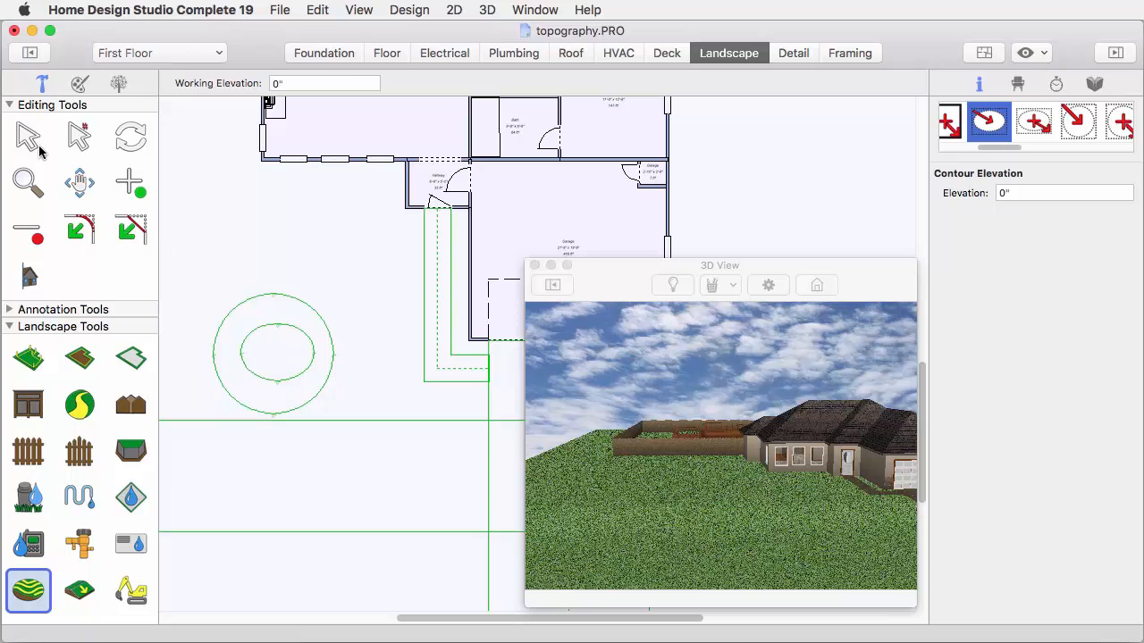
Set the inner contour ring's elevation to 2'-0"
click(27, 136)
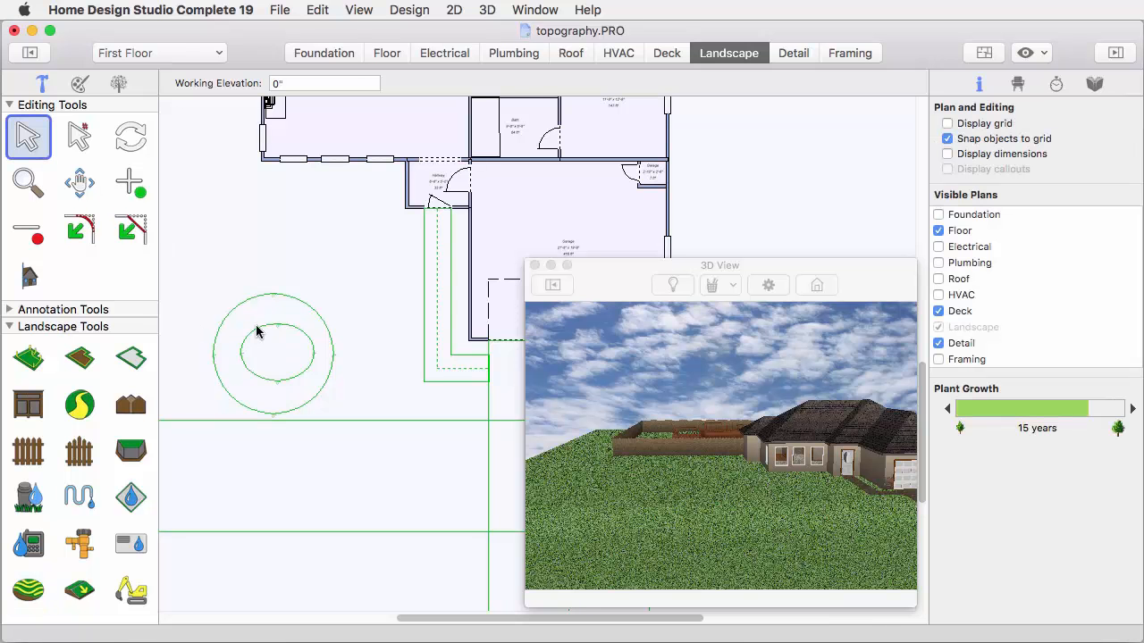
click(275, 353)
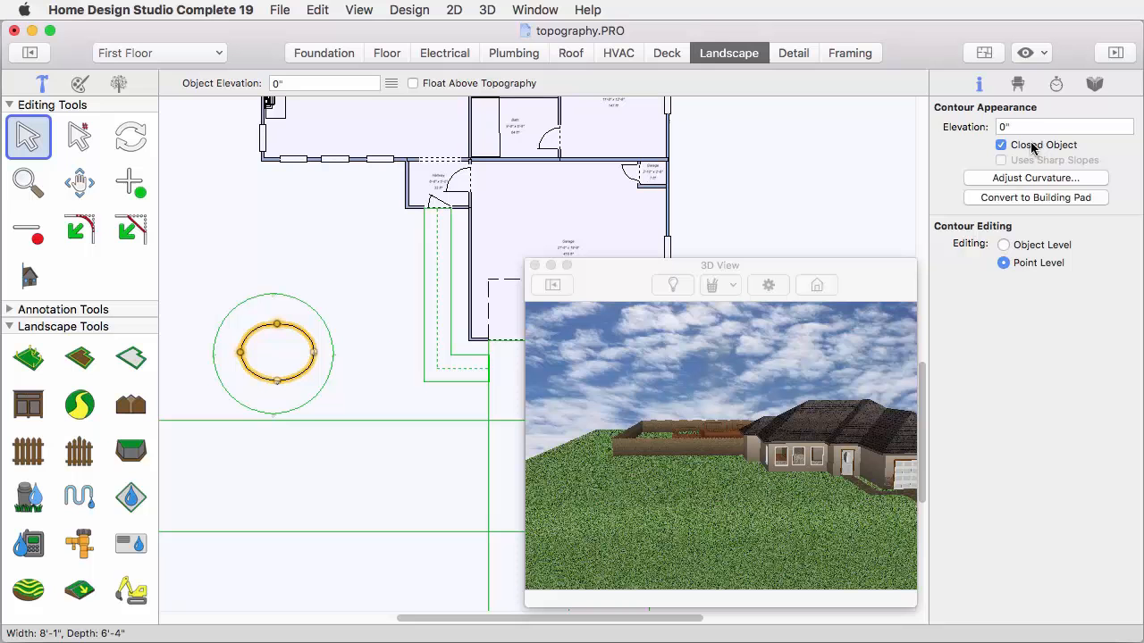
click(1064, 126)
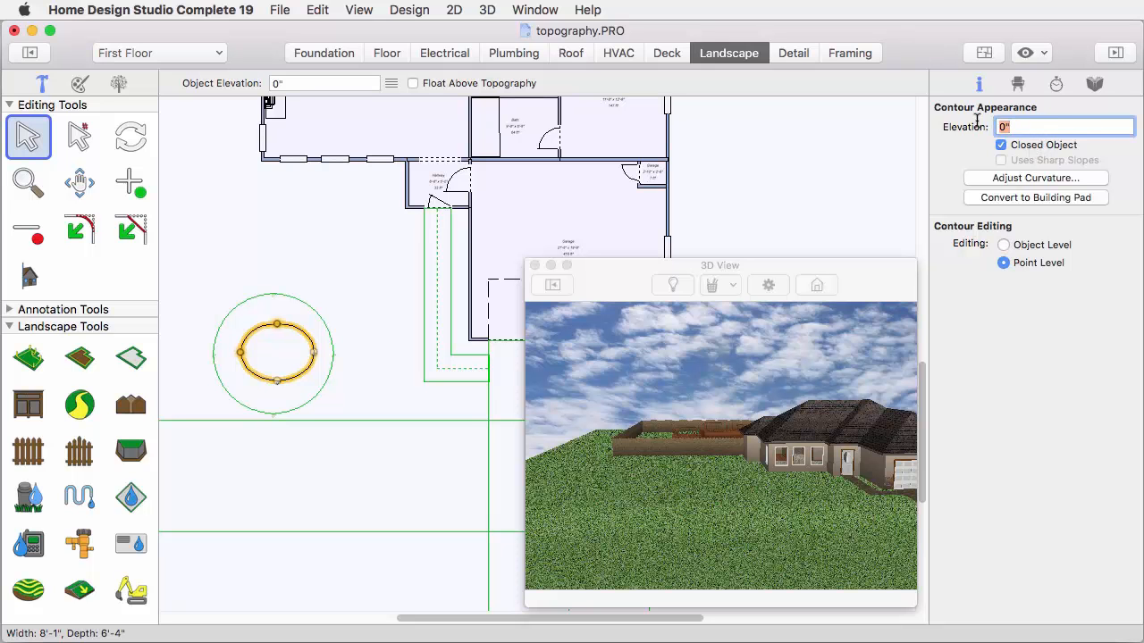
text(2-0)
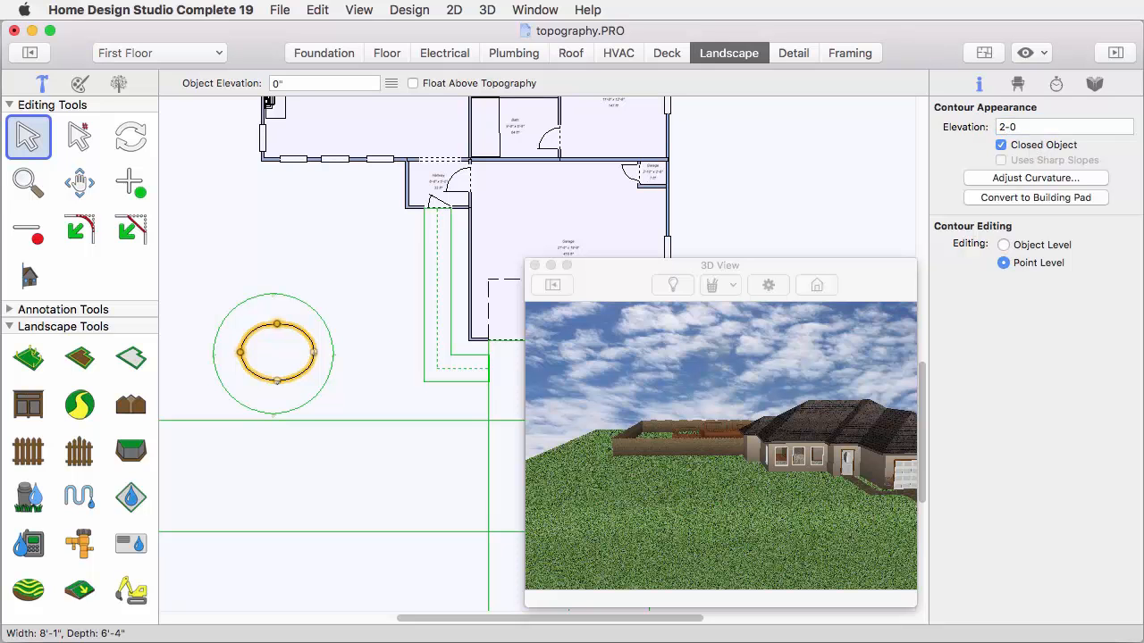
click(1063, 126)
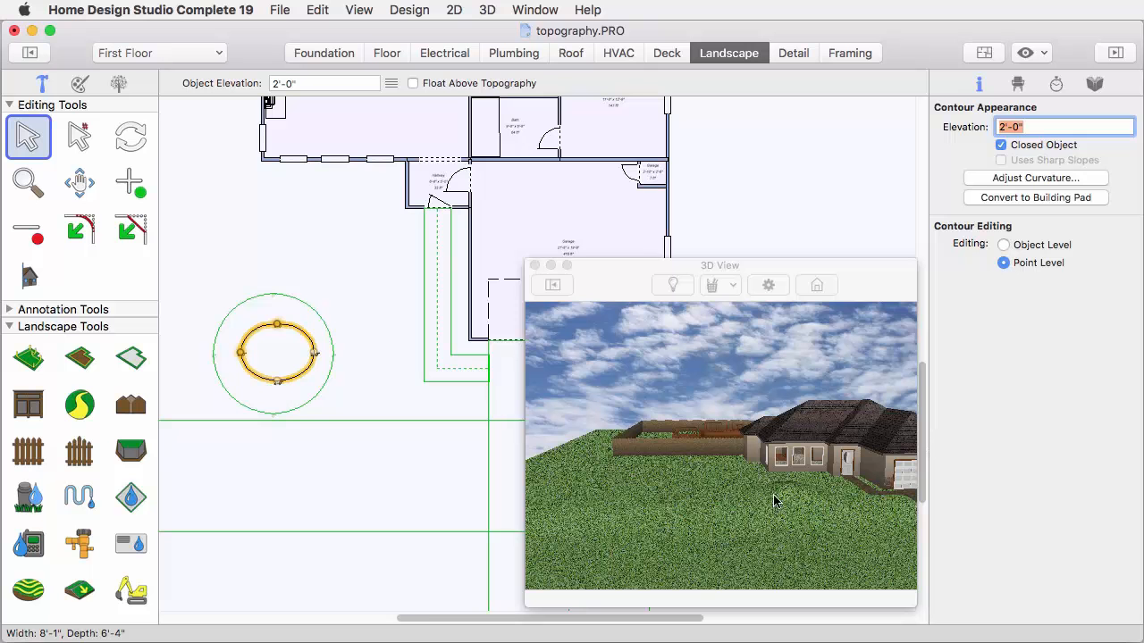